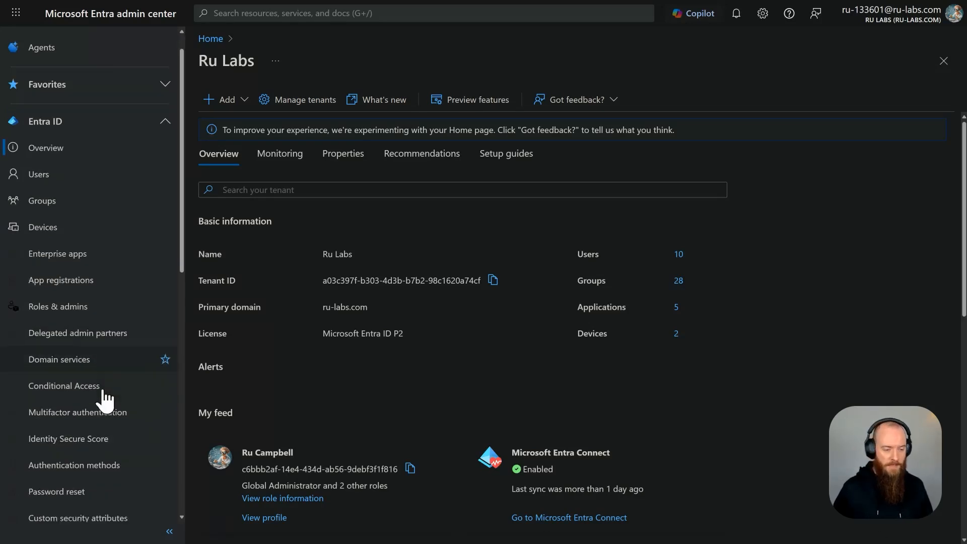
- Show the All users list for the Ru Labs tenant from the Entra ID navigation
scroll(down, 3)
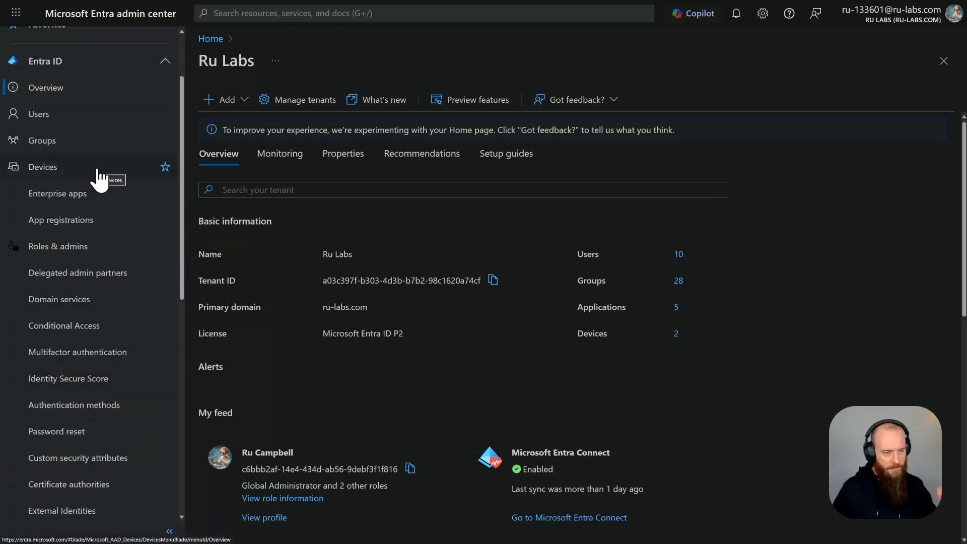
click(39, 114)
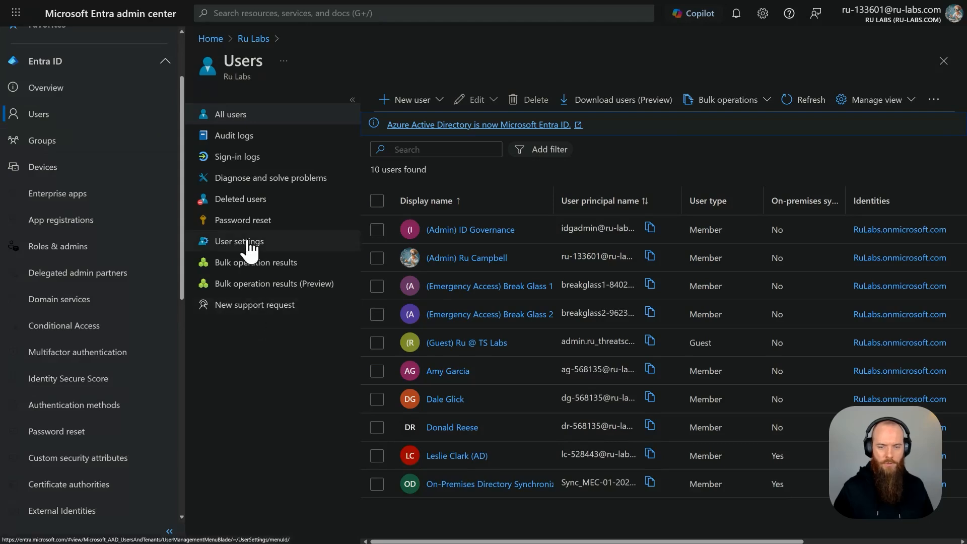
mouse_move(717, 342)
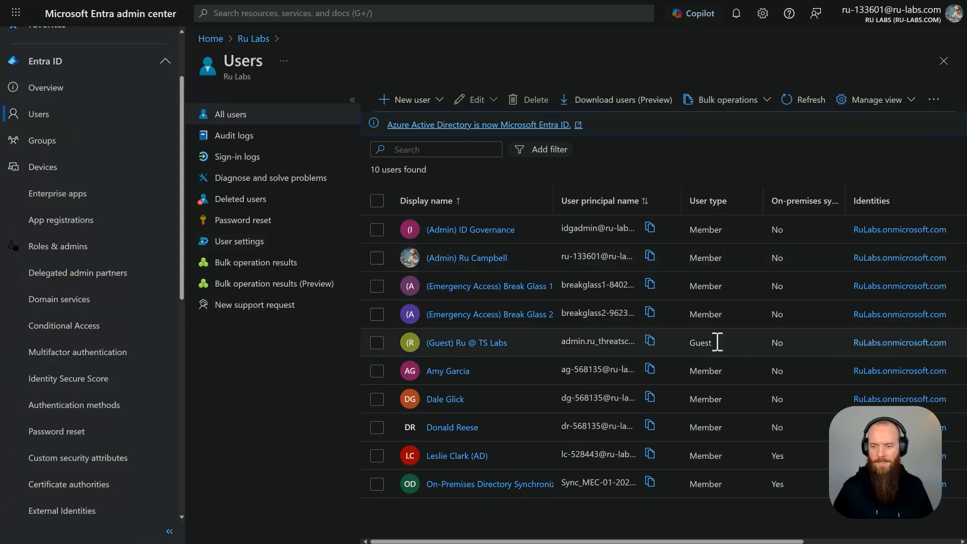
mouse_move(724, 343)
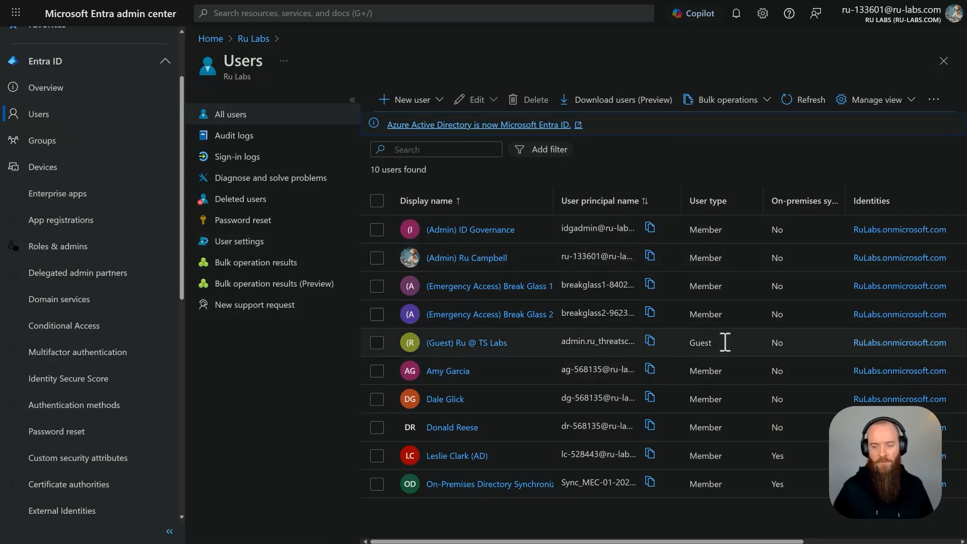
- View User settings and scroll to the Guest user access restrictions (limited access)
click(238, 241)
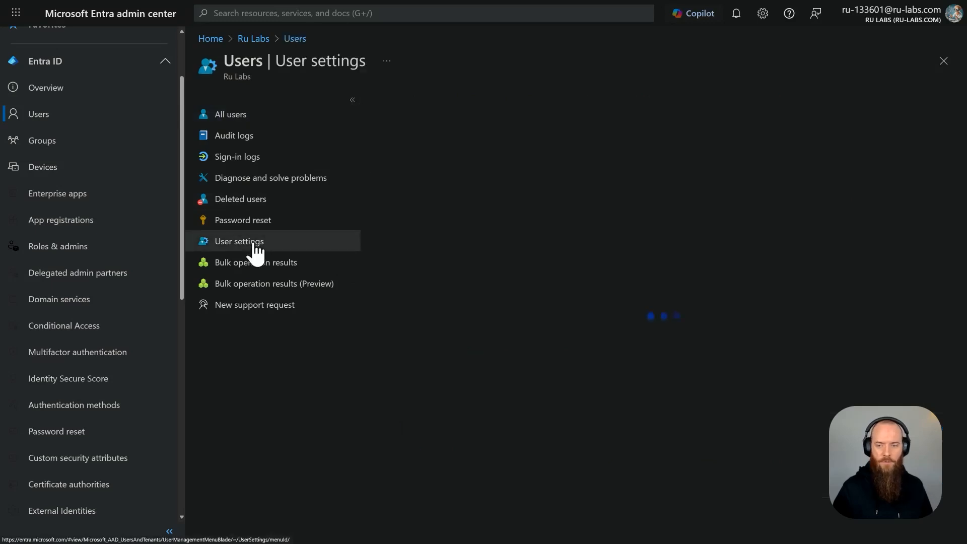
click(239, 241)
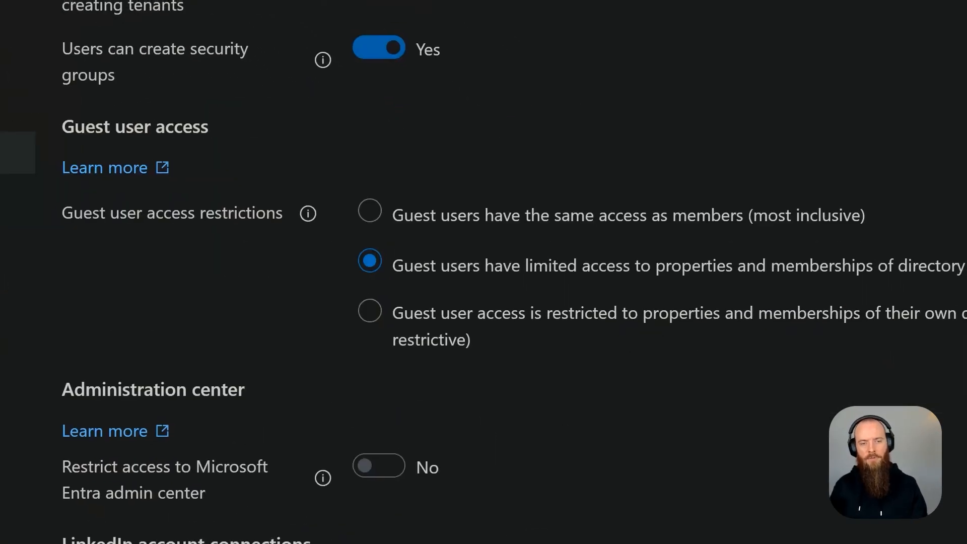
scroll(down, 3)
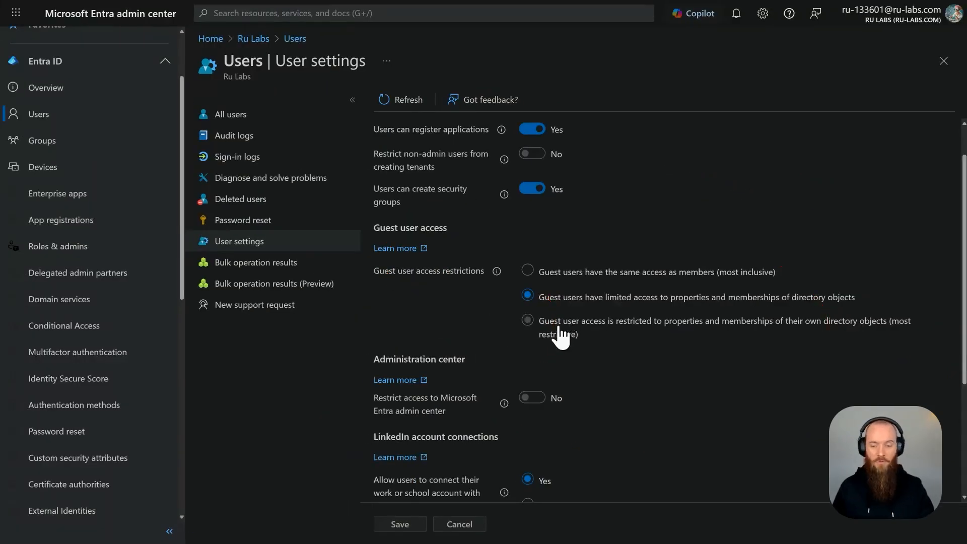
mouse_move(567, 343)
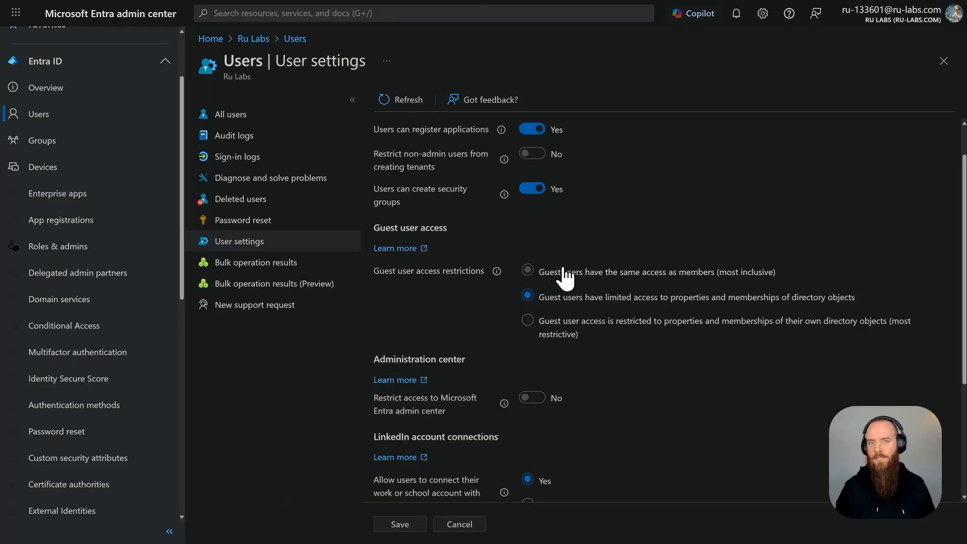
- Go to Cross-tenant access settings and switch to the Organizational settings list (empty)
click(421, 13)
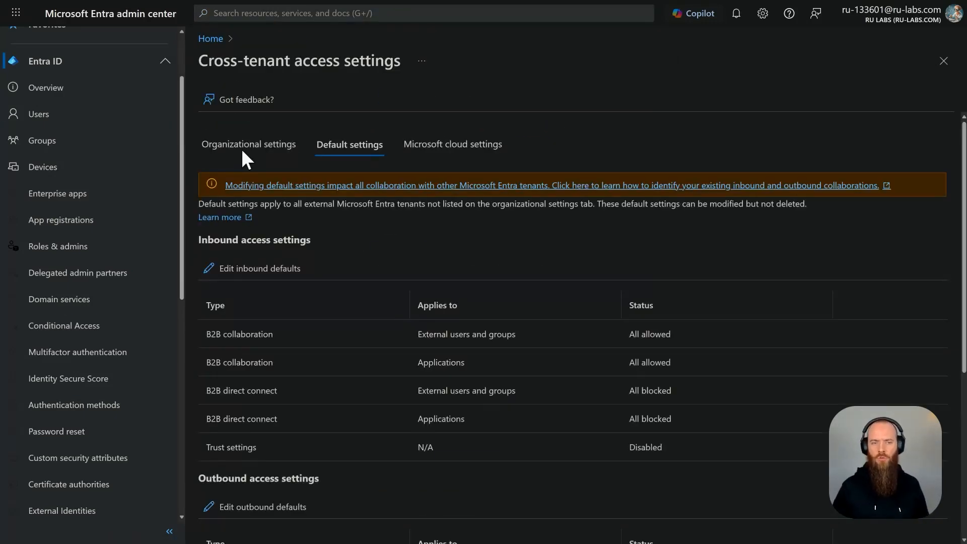
mouse_move(373, 113)
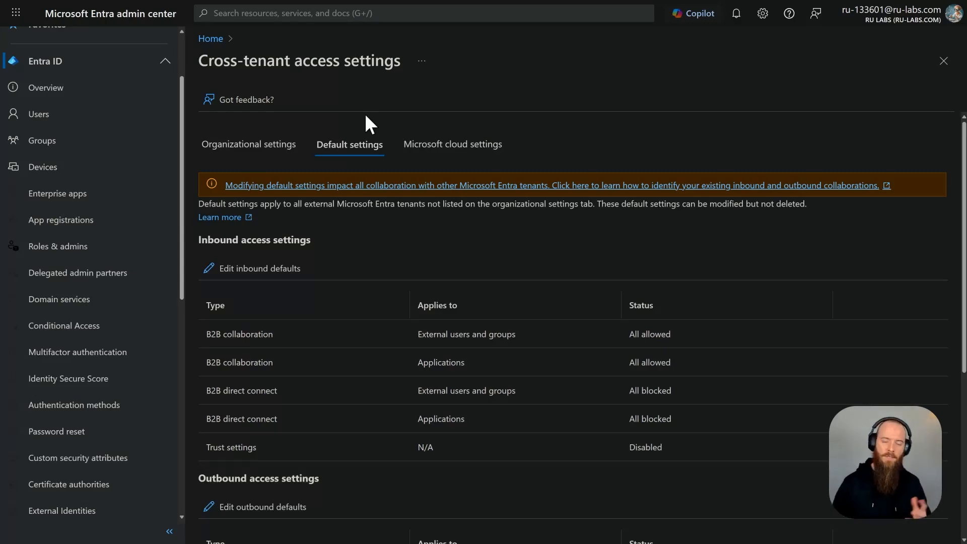
click(249, 144)
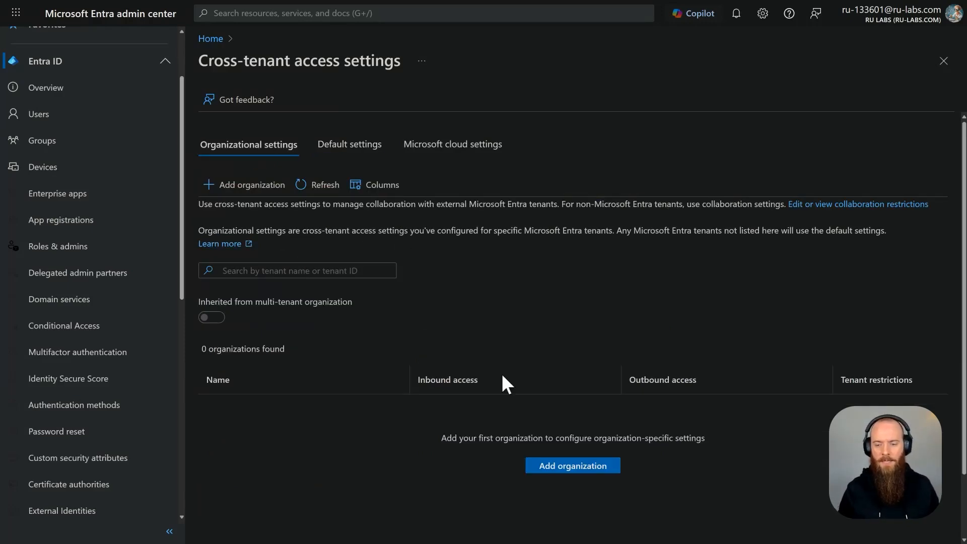
- Add Threatscape Labs as an organization by entering its tenant domain and confirming
click(251, 185)
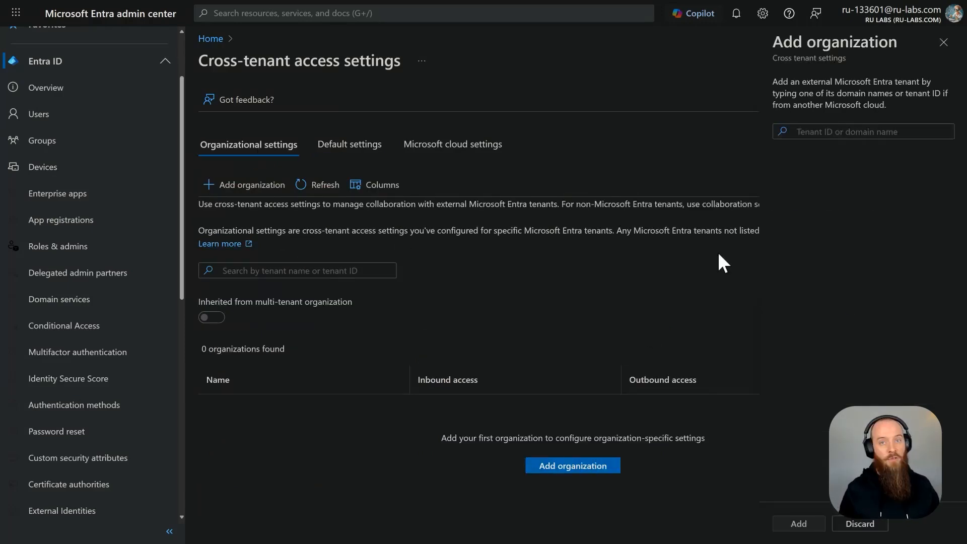
text(threatss)
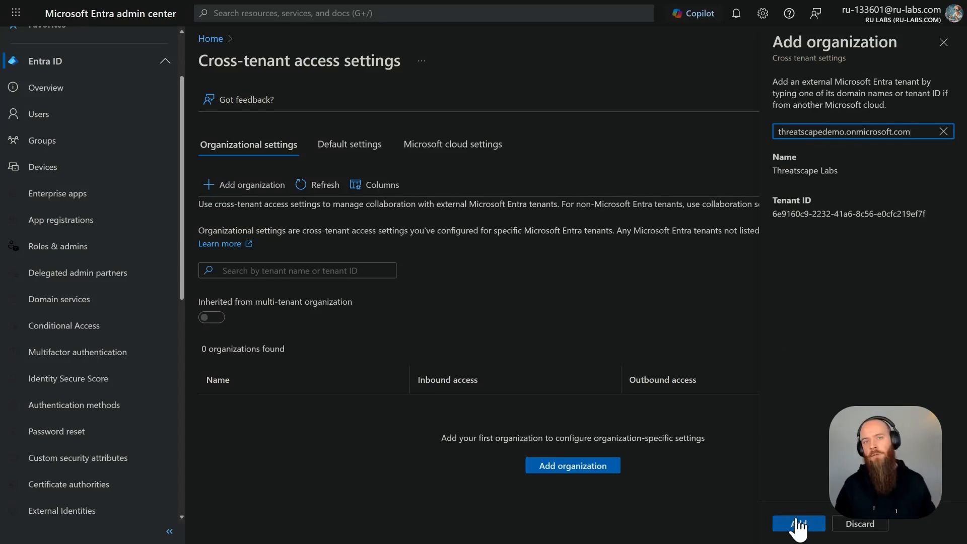
click(798, 524)
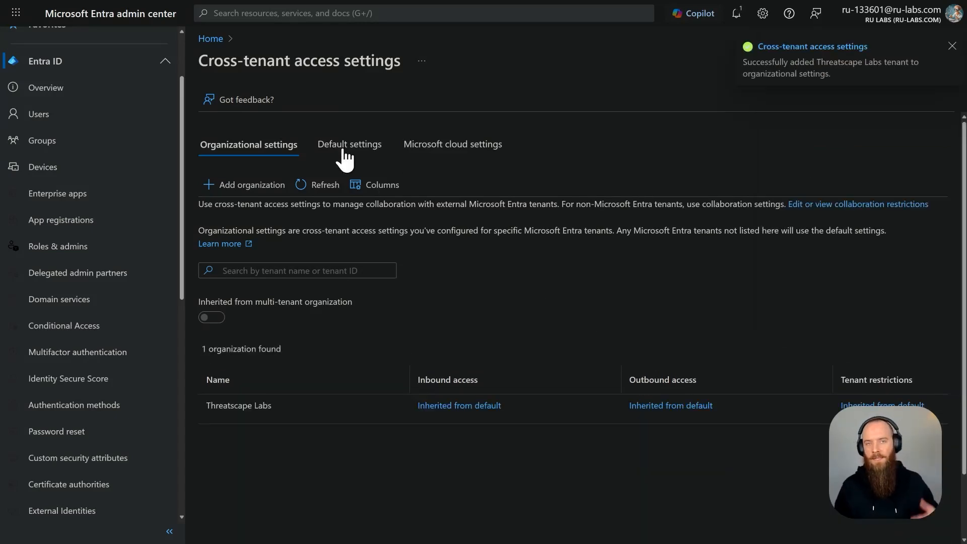
- Review Default settings: inbound B2B collaboration allowed, direct connect and outbound blocked
click(350, 144)
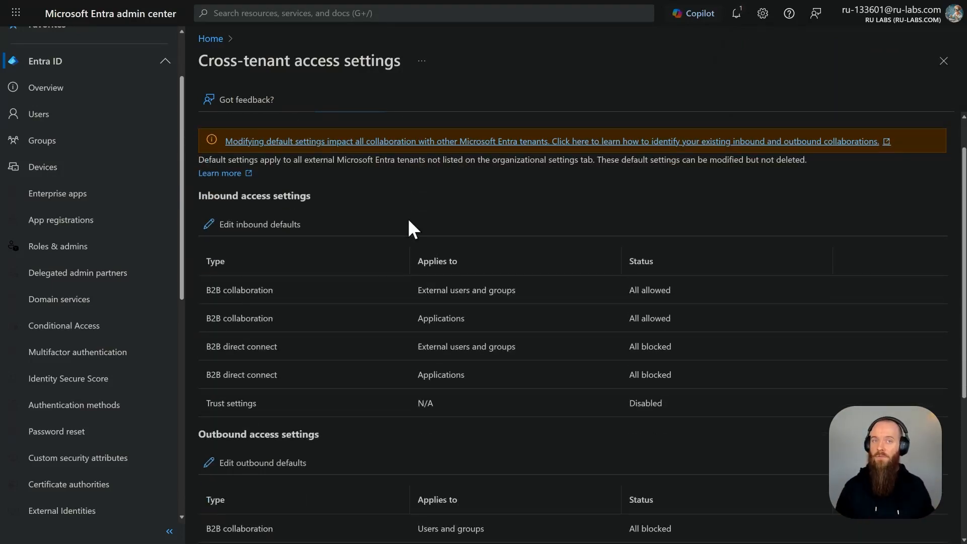
scroll(down, 3)
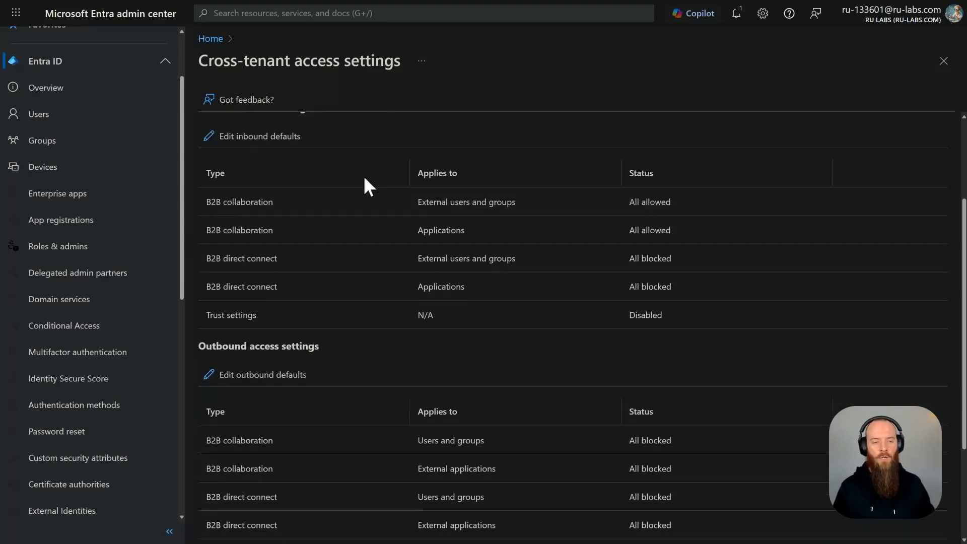
scroll(up, 3)
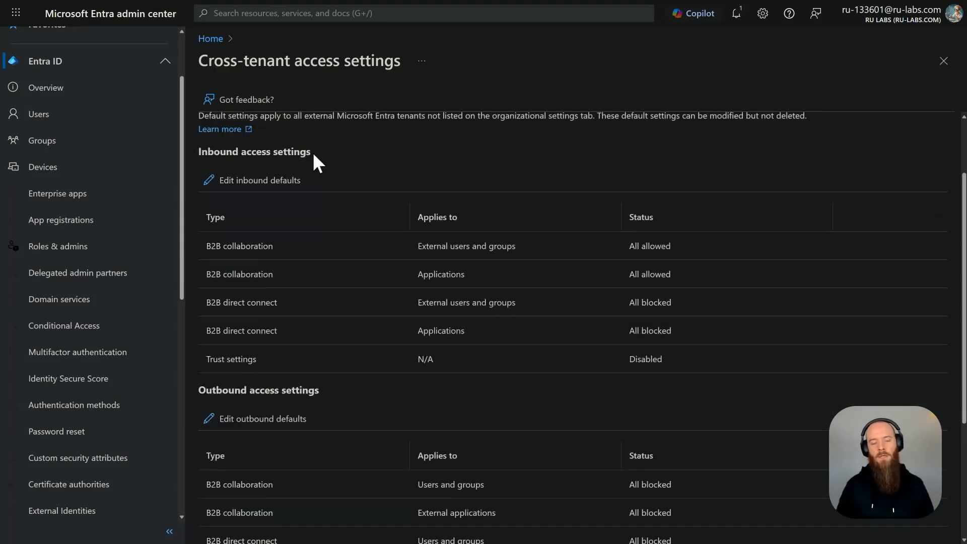
scroll(down, 3)
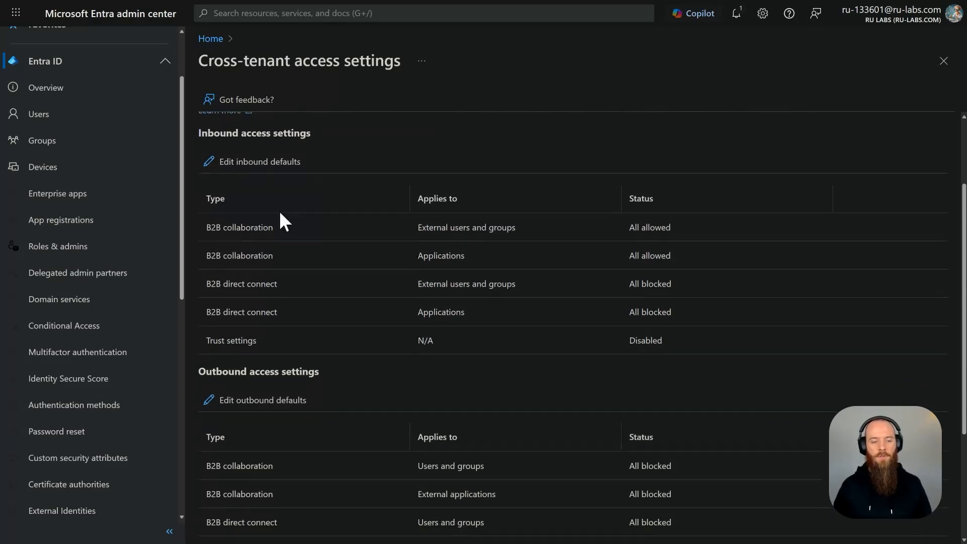
scroll(down, 3)
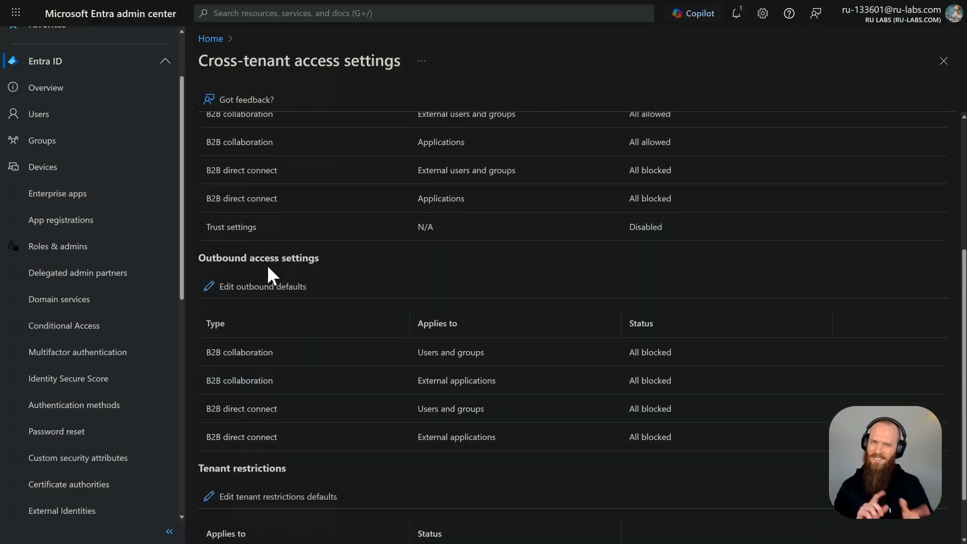
mouse_move(263, 287)
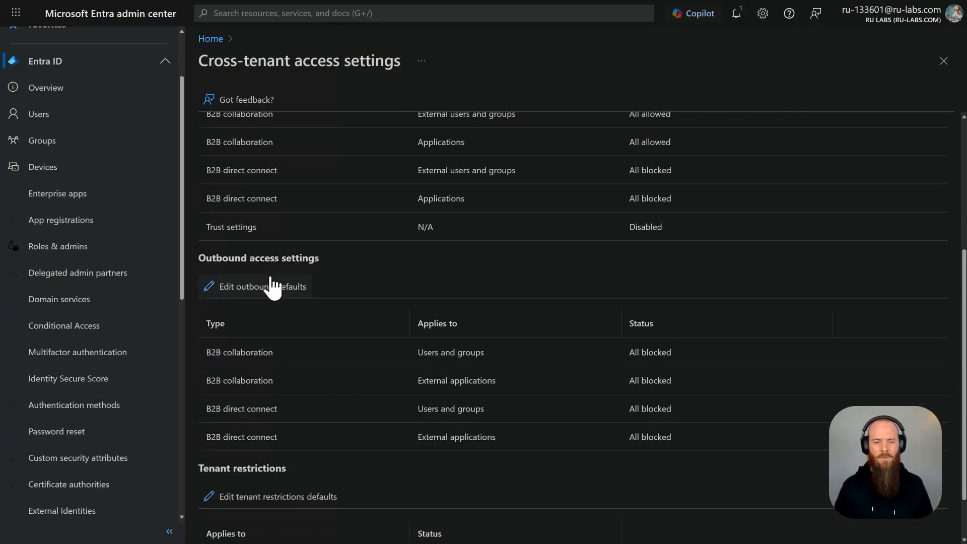
click(261, 286)
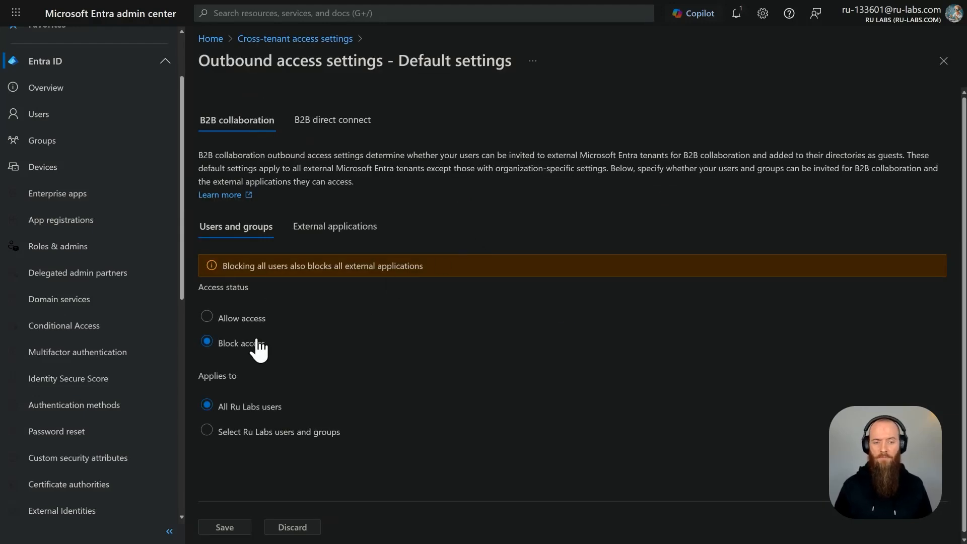
mouse_move(284, 343)
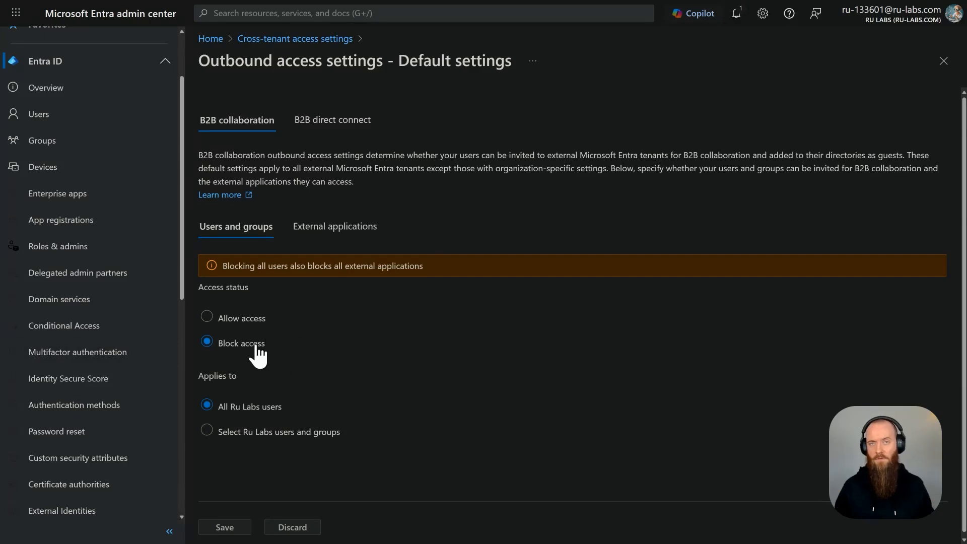
click(295, 39)
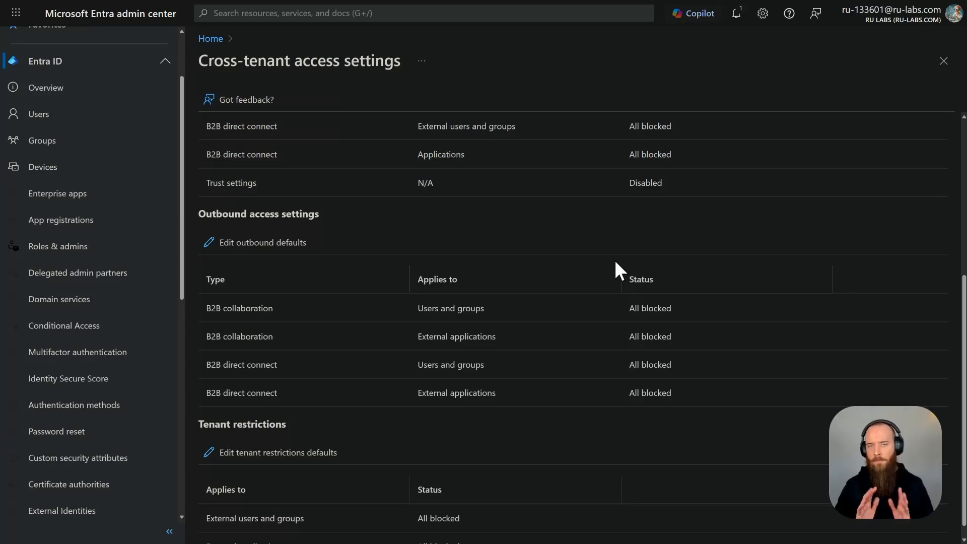
- Return to Organizational settings listing Threatscape Labs with inherited default access
scroll(down, 3)
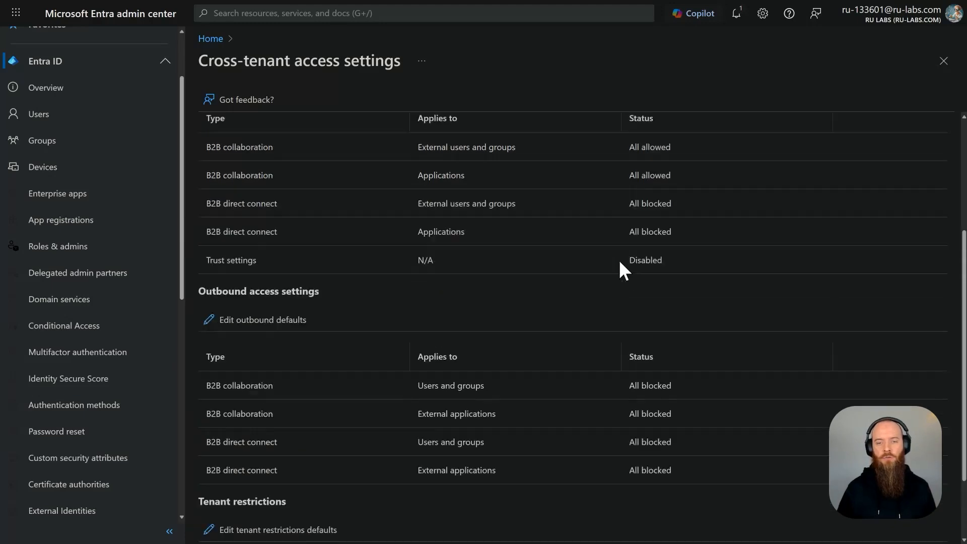
click(248, 144)
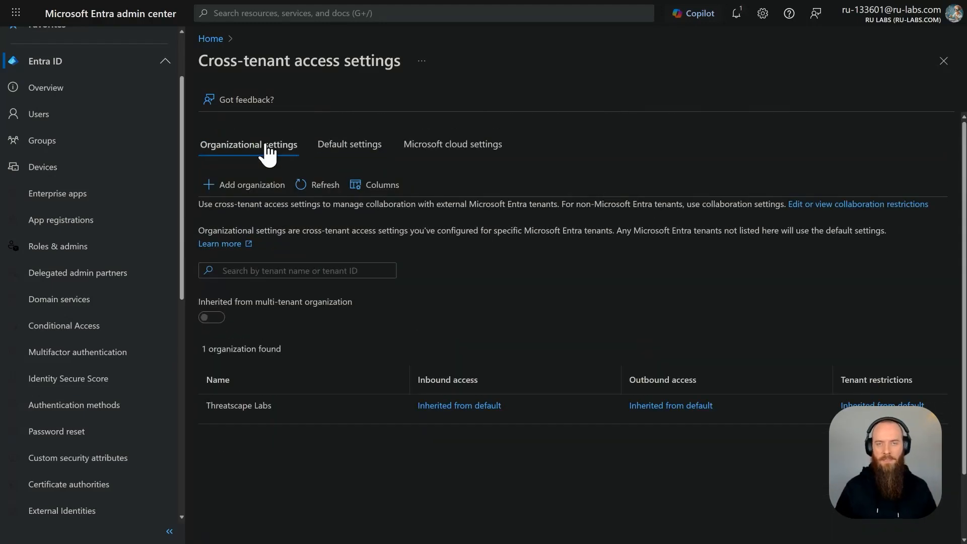
mouse_move(455, 242)
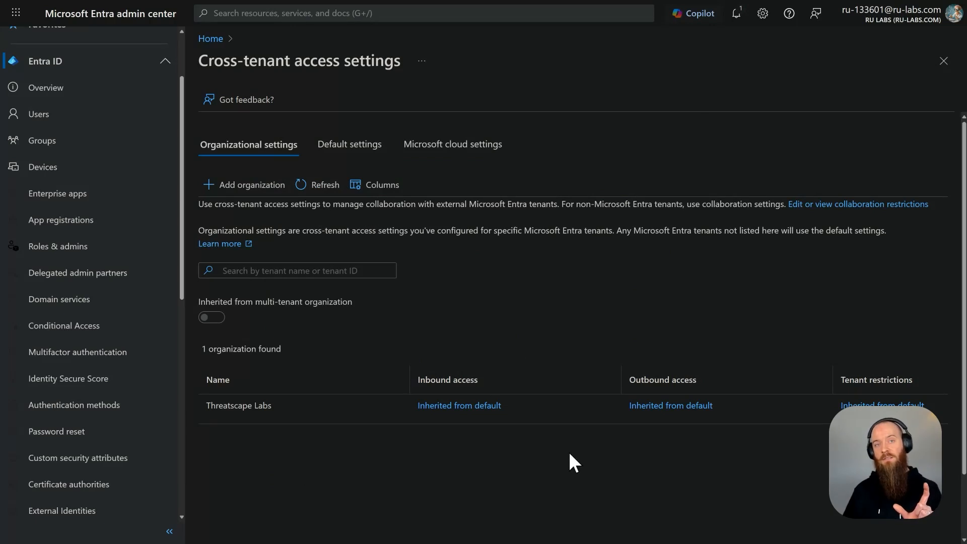
mouse_move(642, 460)
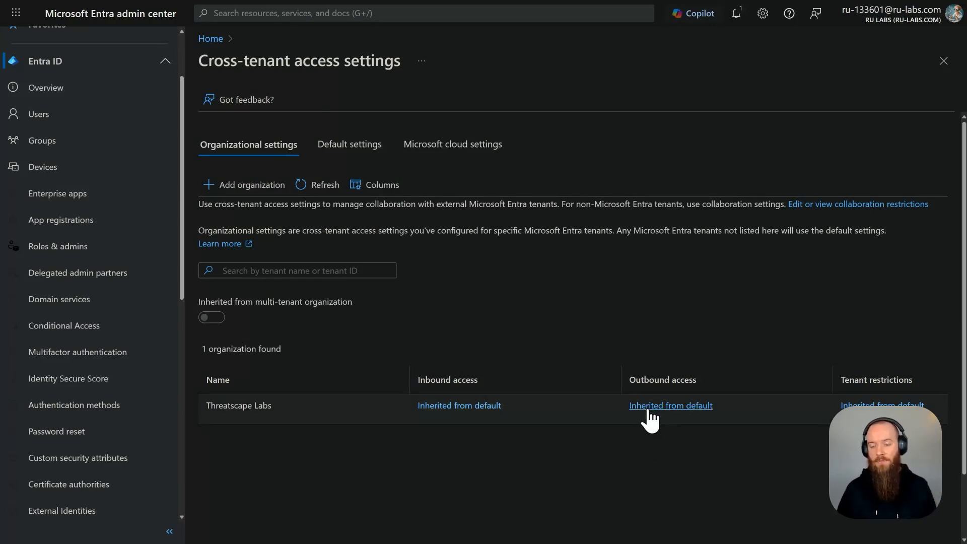
- Customize Threatscape Labs outbound B2B collaboration to allow all users and save it
click(671, 405)
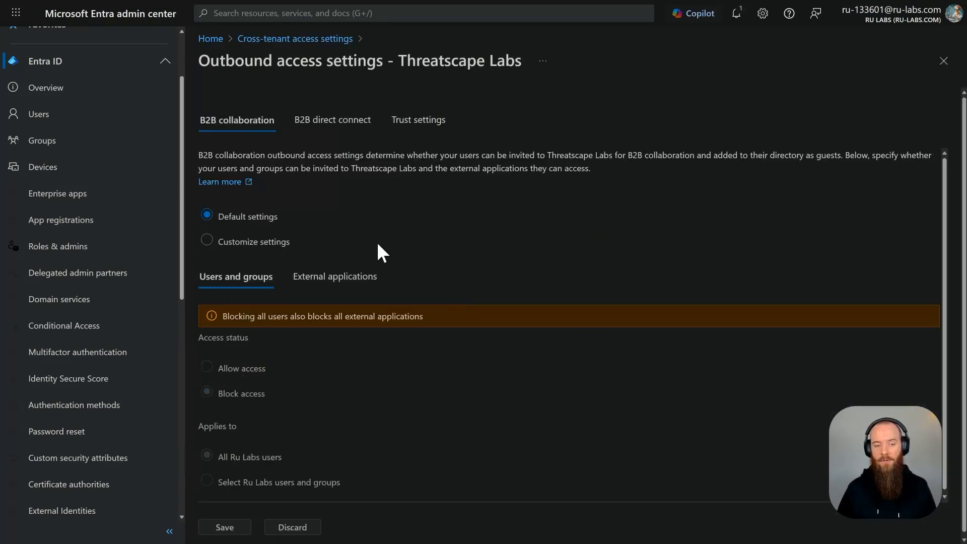
click(207, 240)
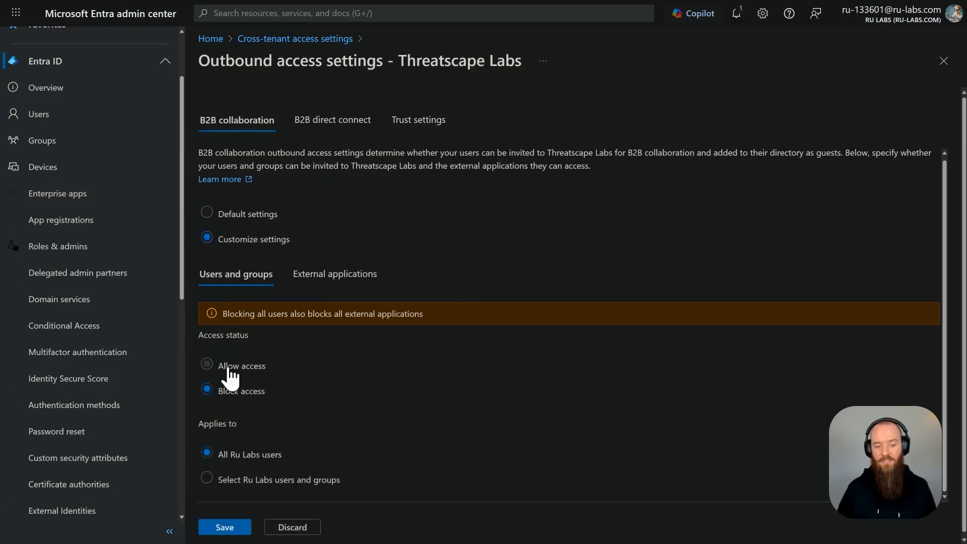
click(206, 365)
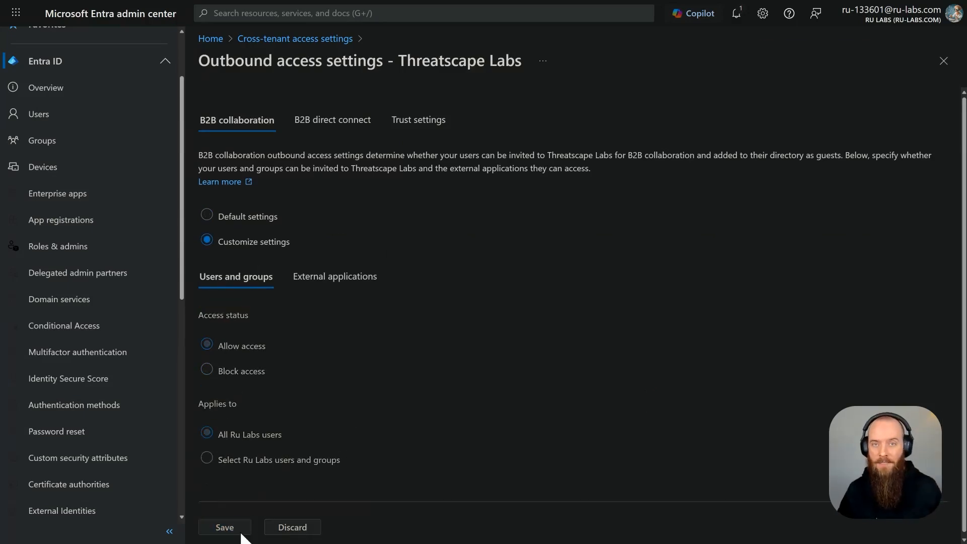
click(223, 528)
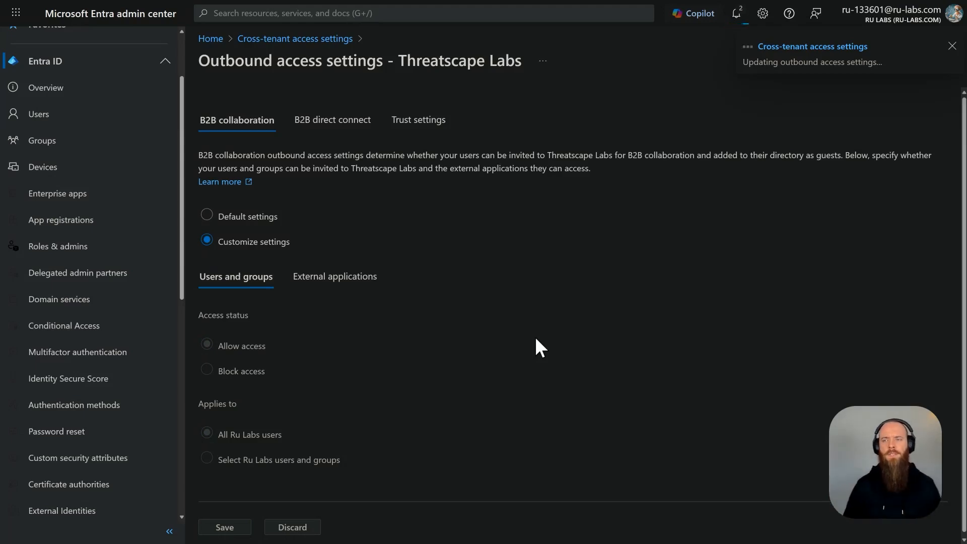
click(225, 527)
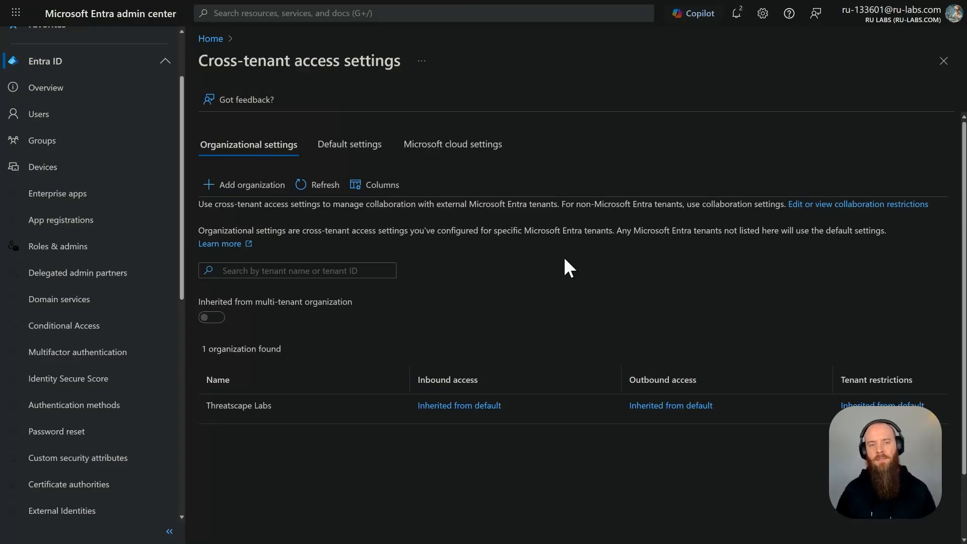
mouse_move(360, 161)
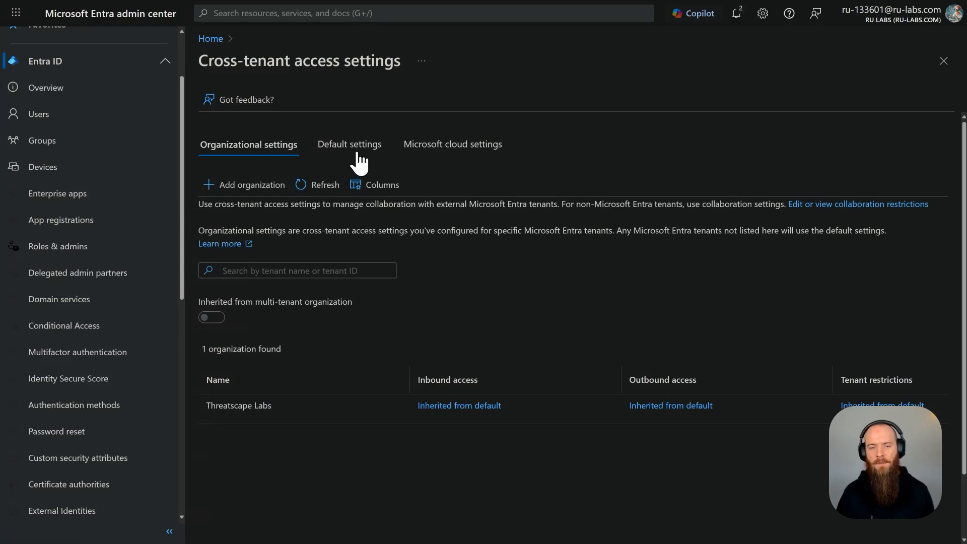
- Edit inbound defaults to trust MFA, compliant devices and hybrid joined devices from other tenants
click(350, 144)
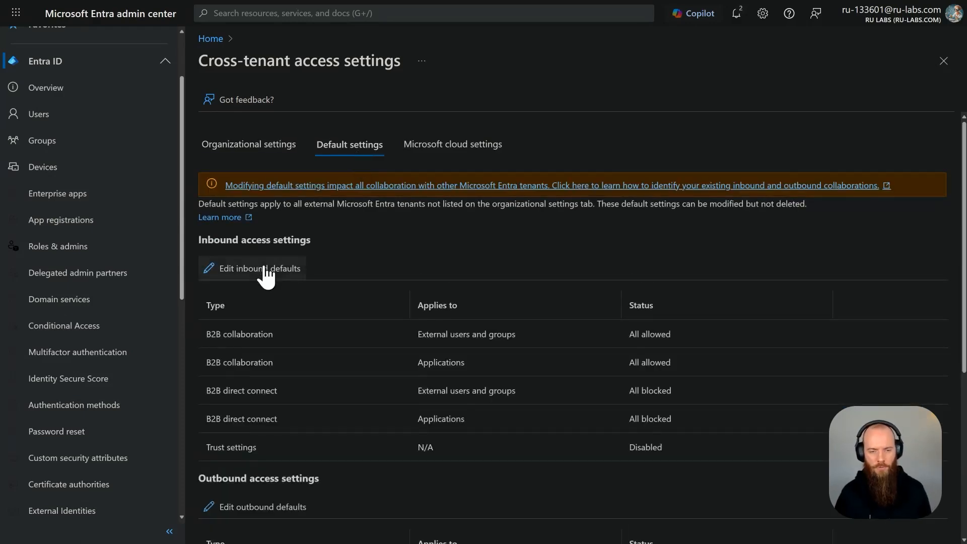
click(257, 268)
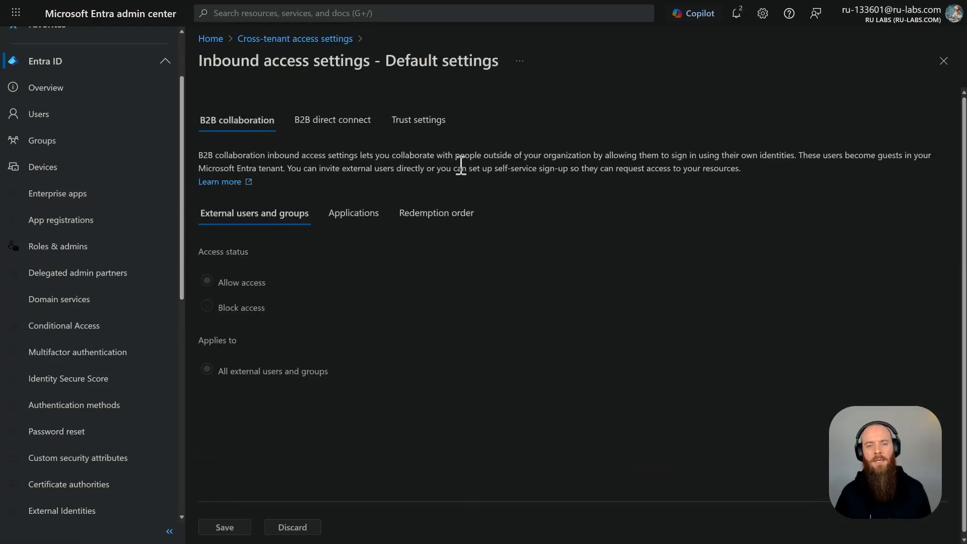
click(417, 120)
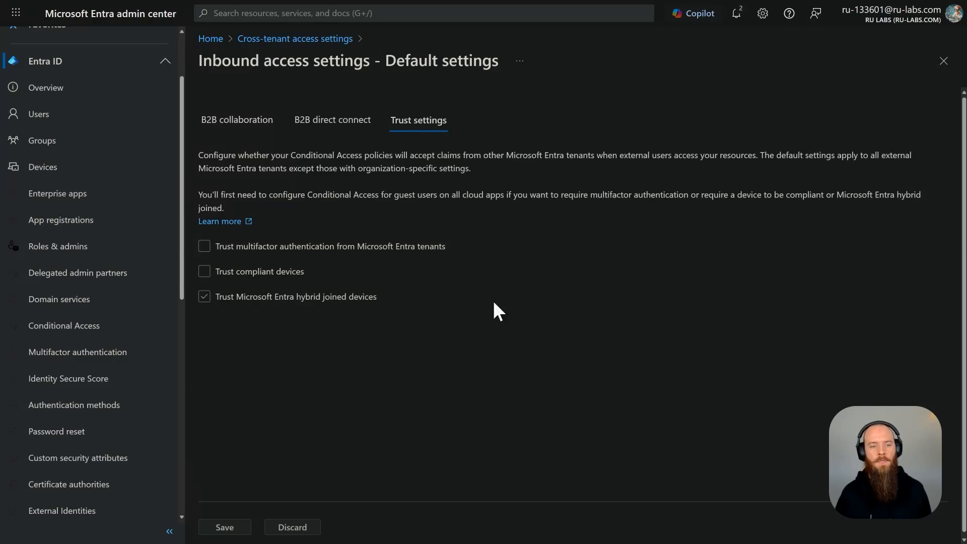
click(205, 297)
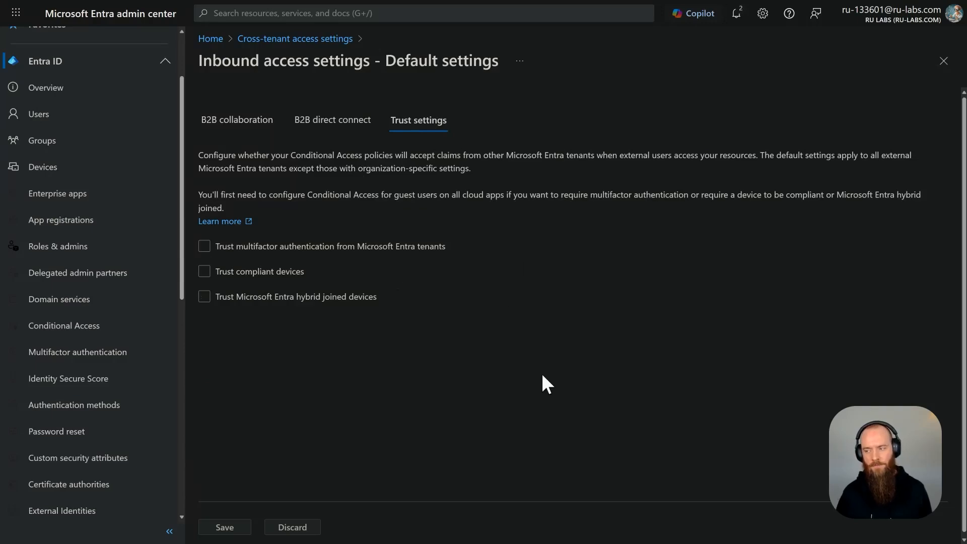
click(204, 246)
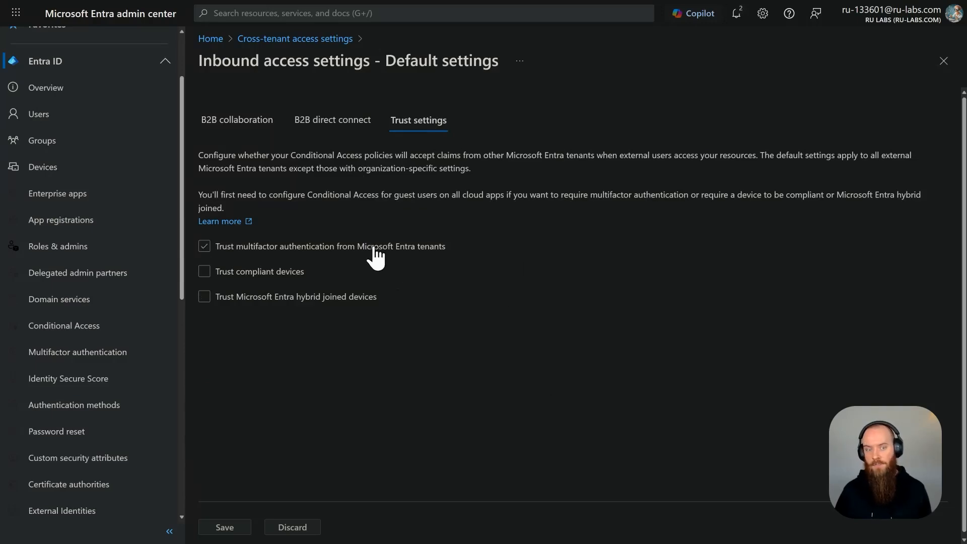
click(204, 246)
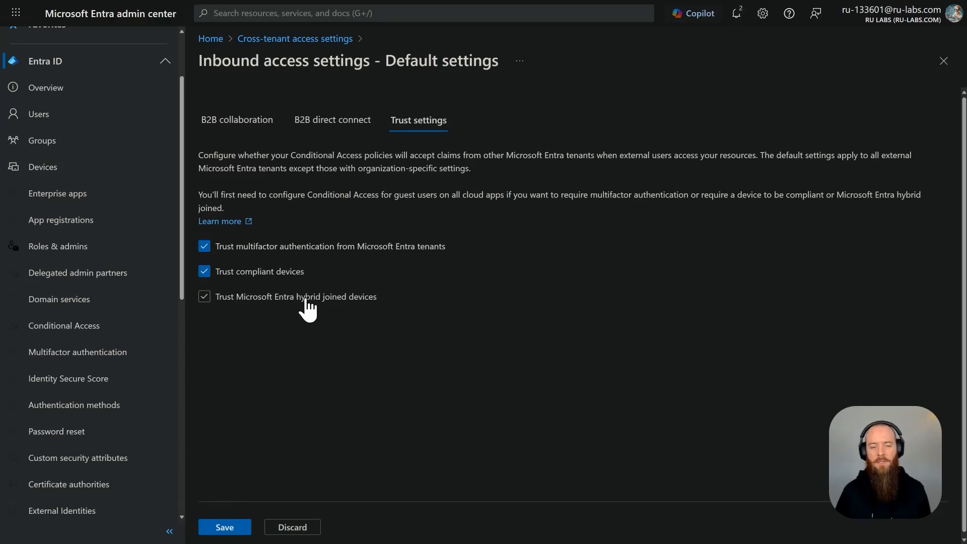
click(205, 296)
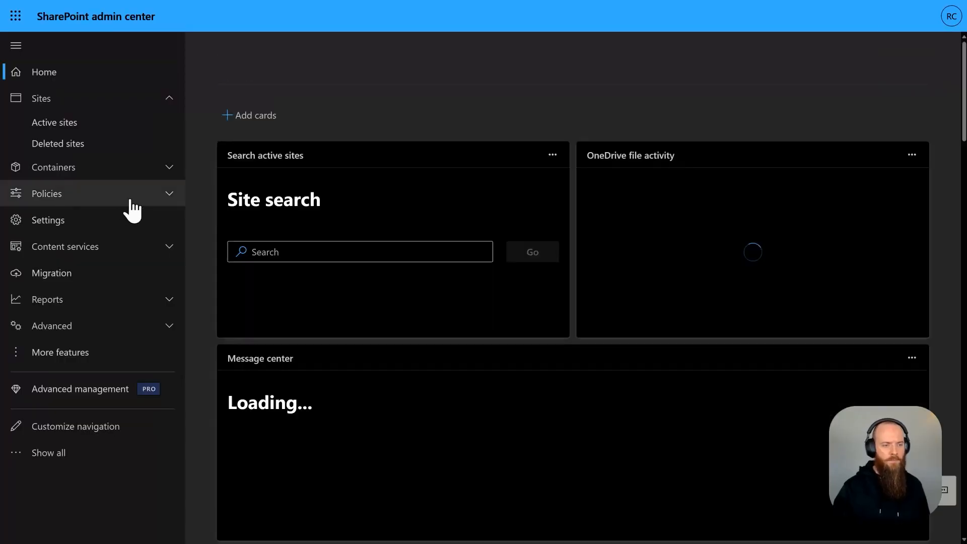
- Expand Policies and show the SharePoint and OneDrive organization-wide Sharing page
click(45, 194)
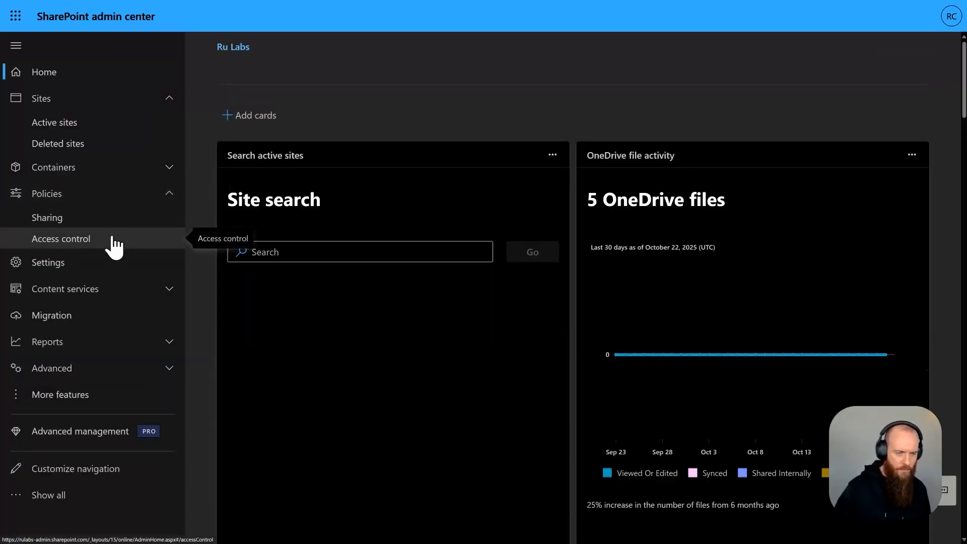
click(47, 218)
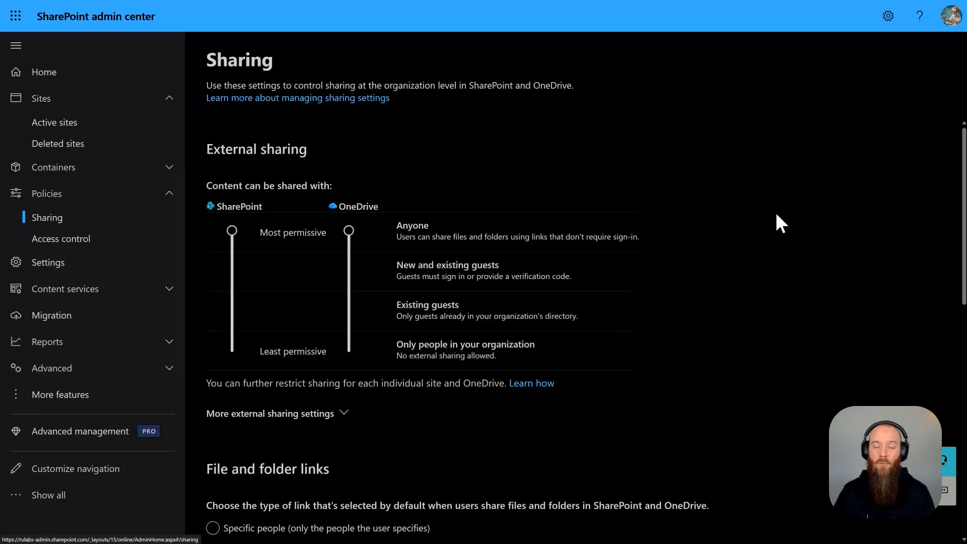
- Expand More external sharing settings and review the guest resharing checkbox
scroll(down, 3)
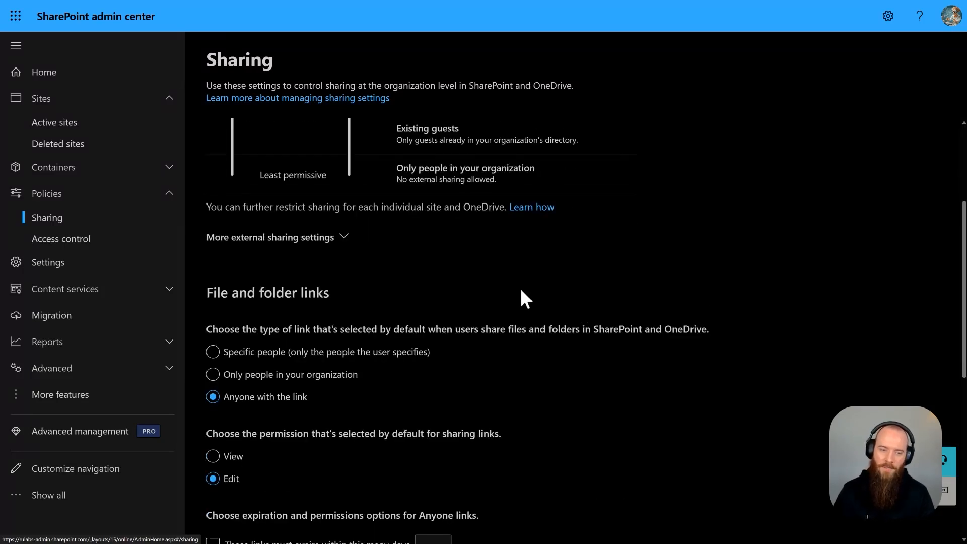
click(270, 237)
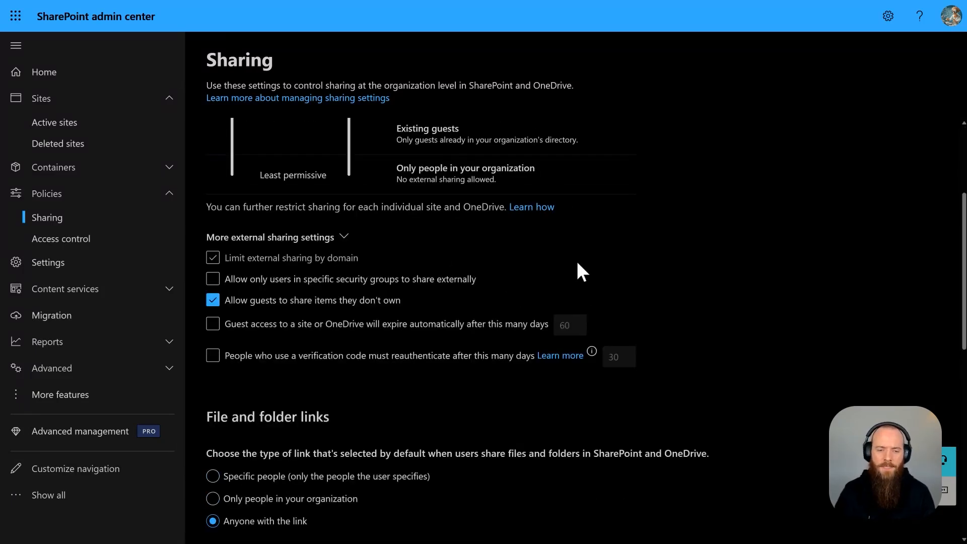
click(213, 323)
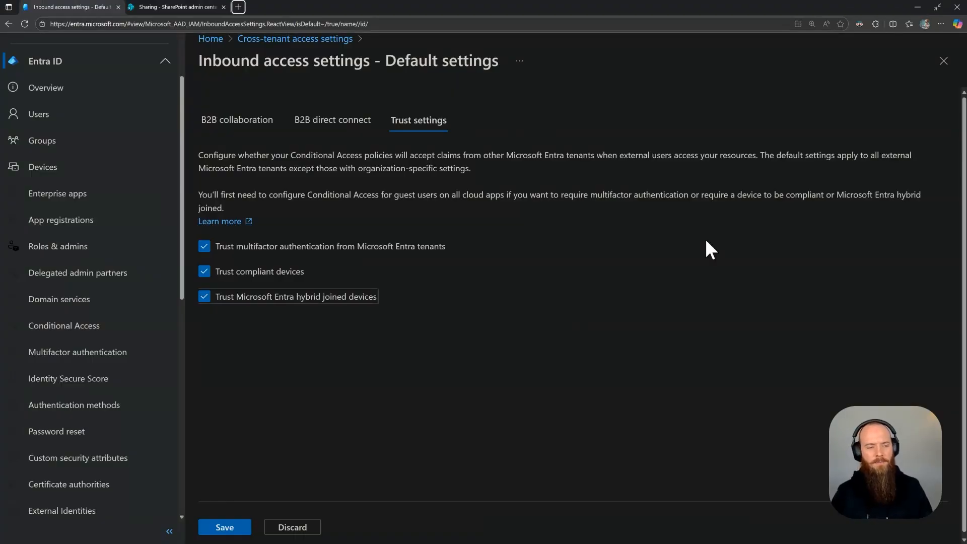
- Navigate via ID Governance Dashboard and Entitlement management to the Getting started overview
scroll(down, 3)
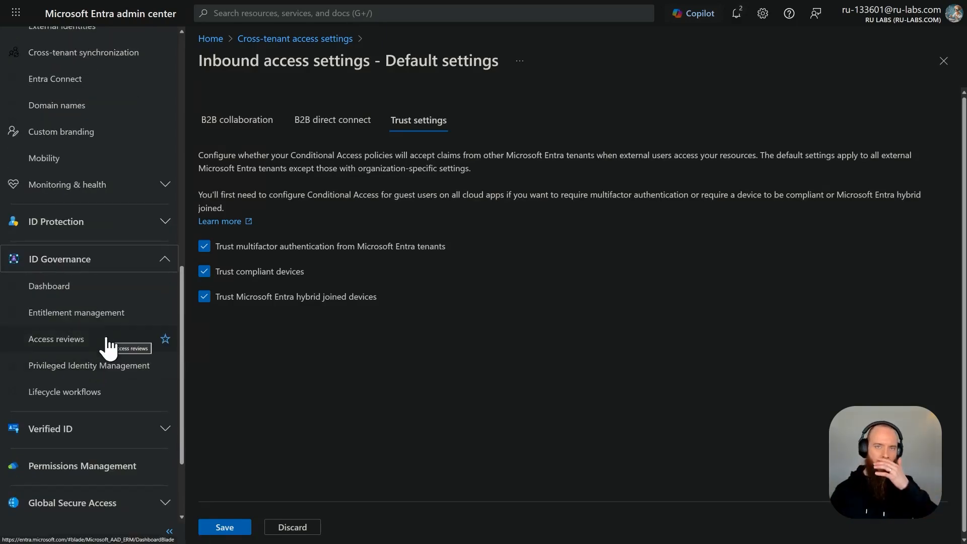
mouse_move(96, 318)
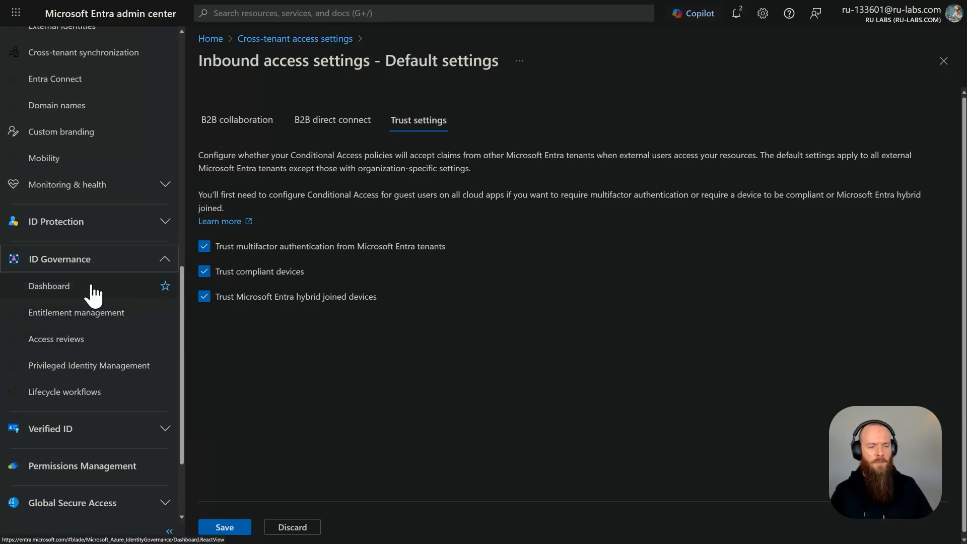
click(49, 286)
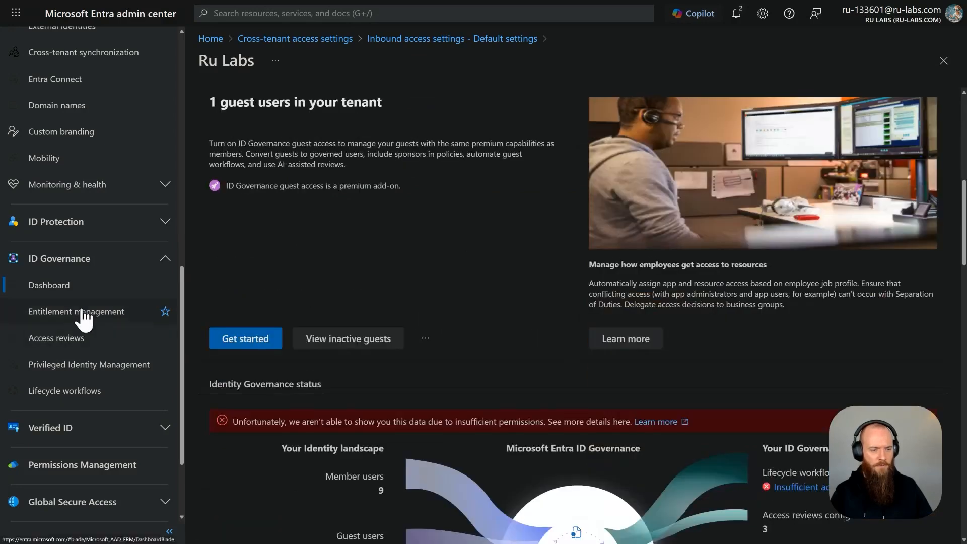
click(56, 337)
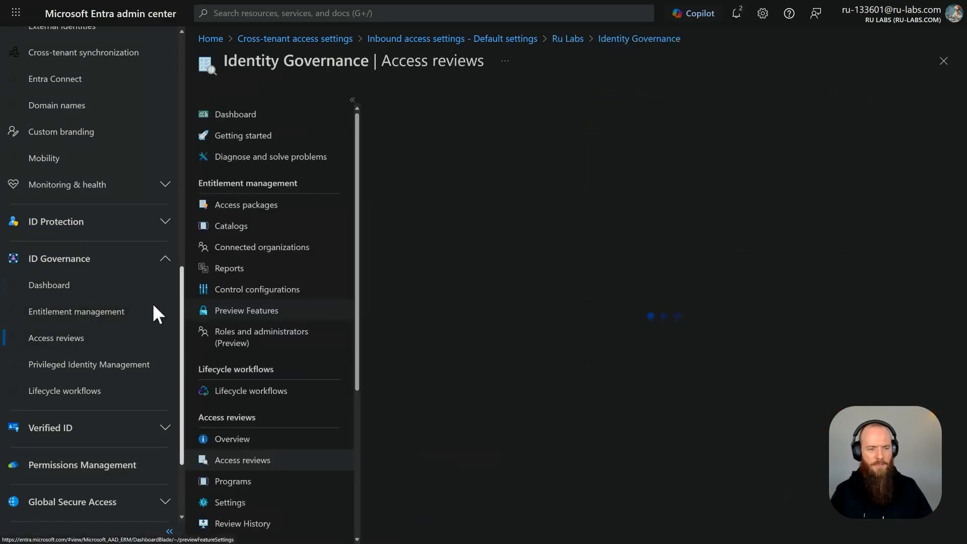
click(243, 135)
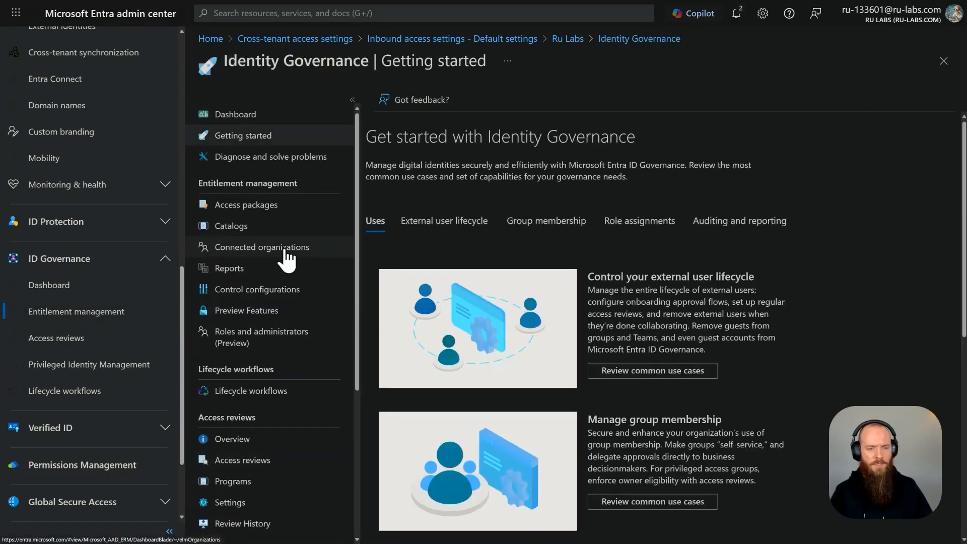
- View the Connected organizations list under Entitlement management, currently empty
click(263, 247)
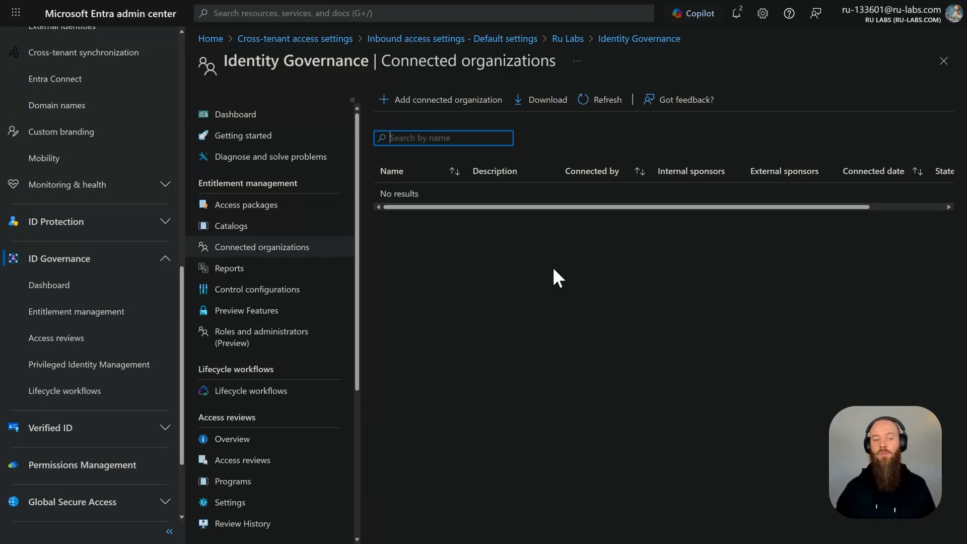
mouse_move(551, 281)
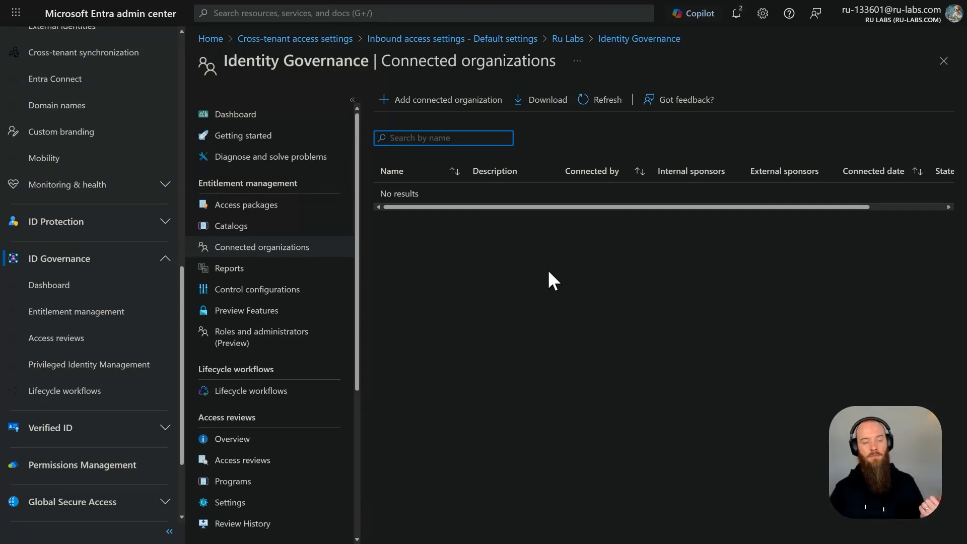
mouse_move(534, 292)
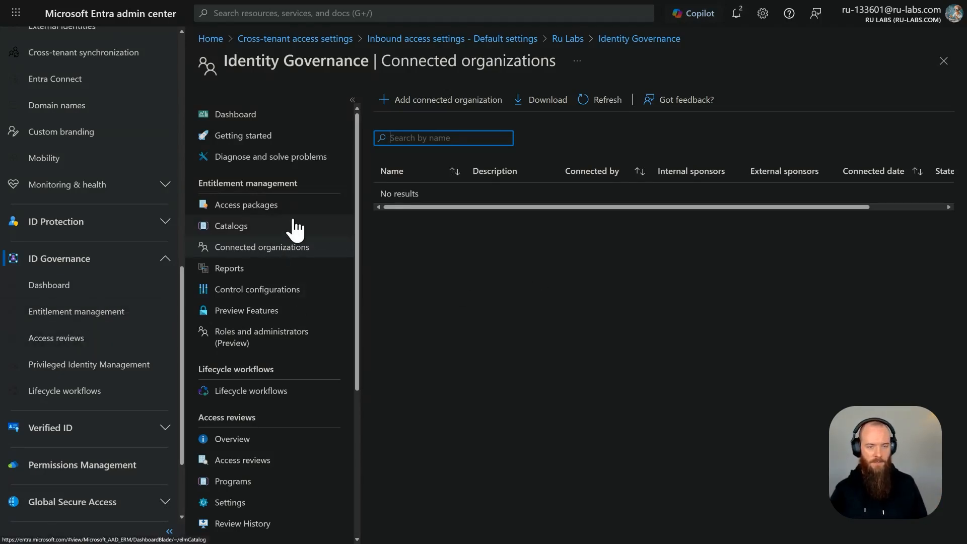
- Go to Access packages to begin creating a new access package
click(232, 226)
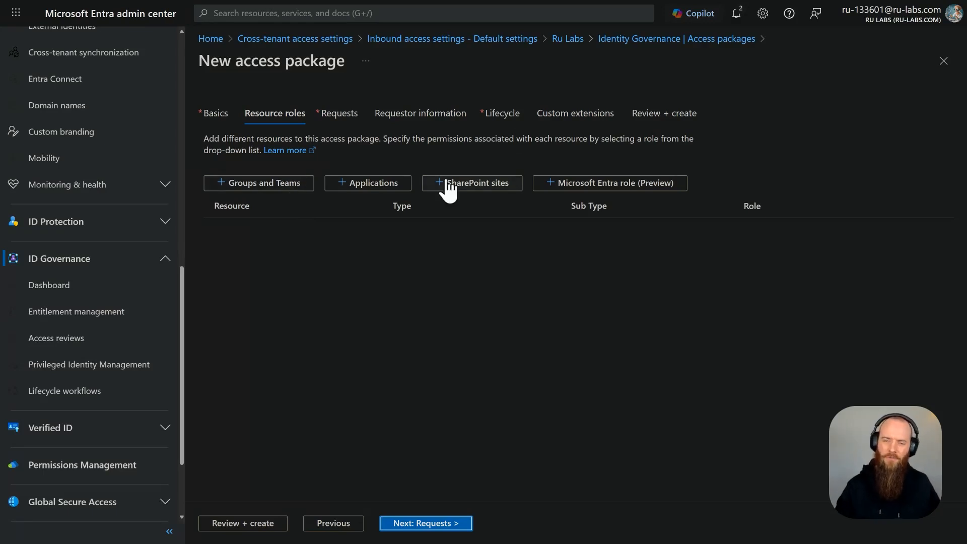
mouse_move(889, 175)
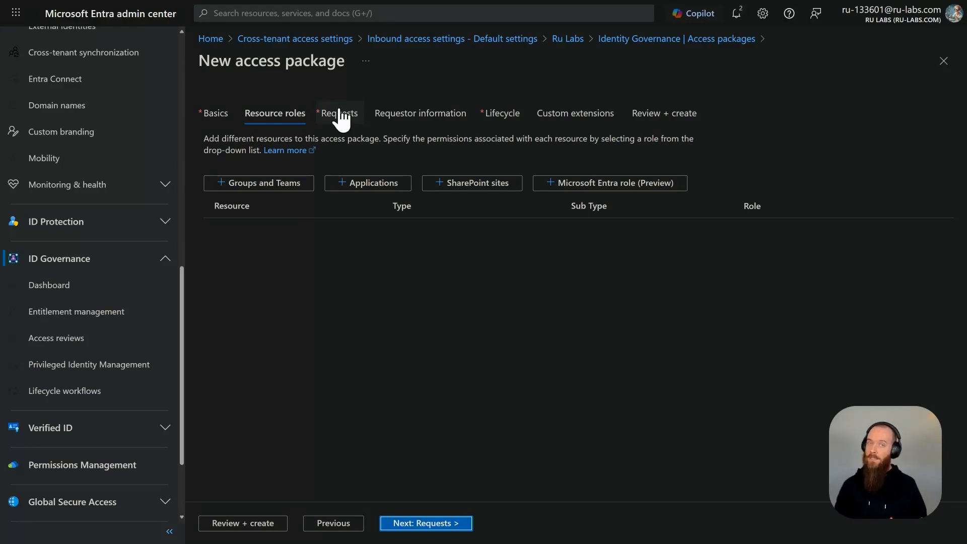
mouse_move(358, 127)
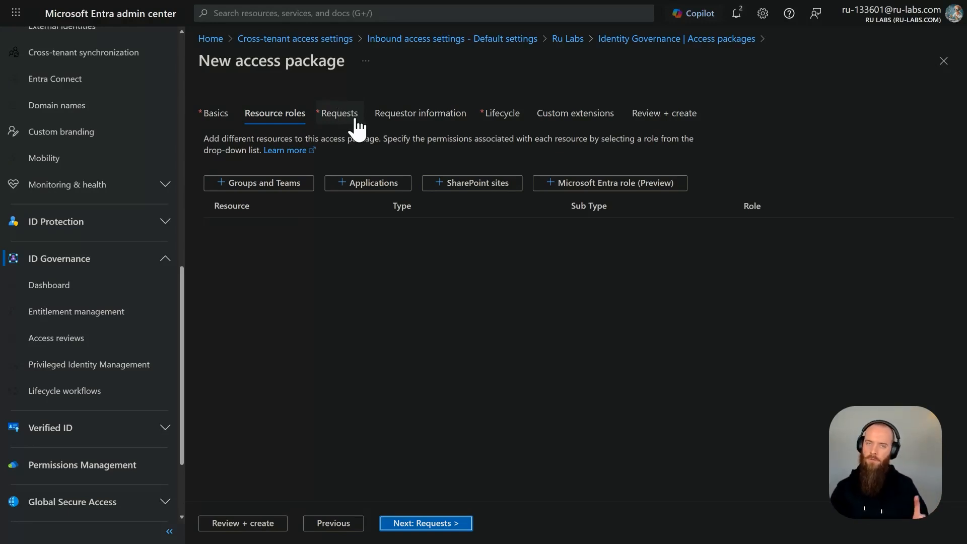
- Review the request policy, then the Lifecycle settings with assignments expiring after 365 days
click(338, 113)
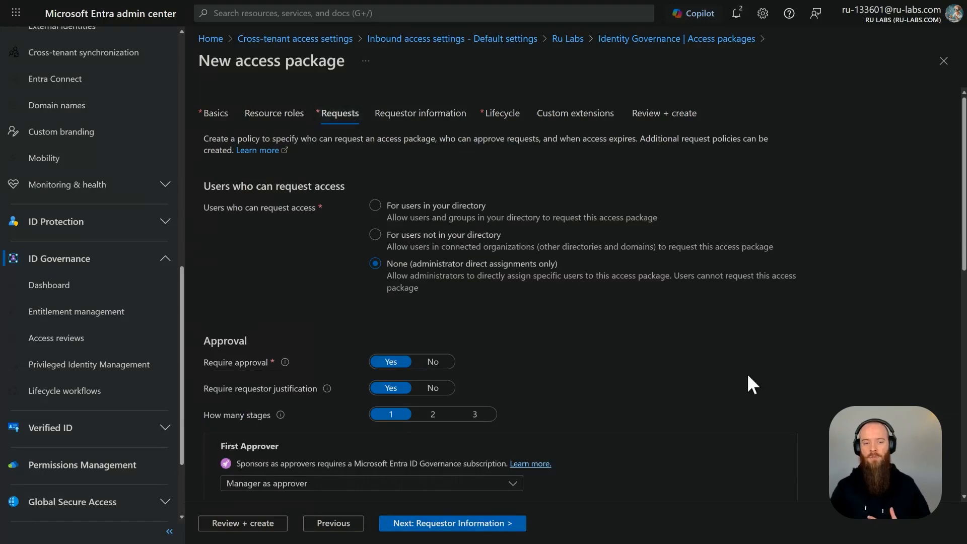
scroll(down, 3)
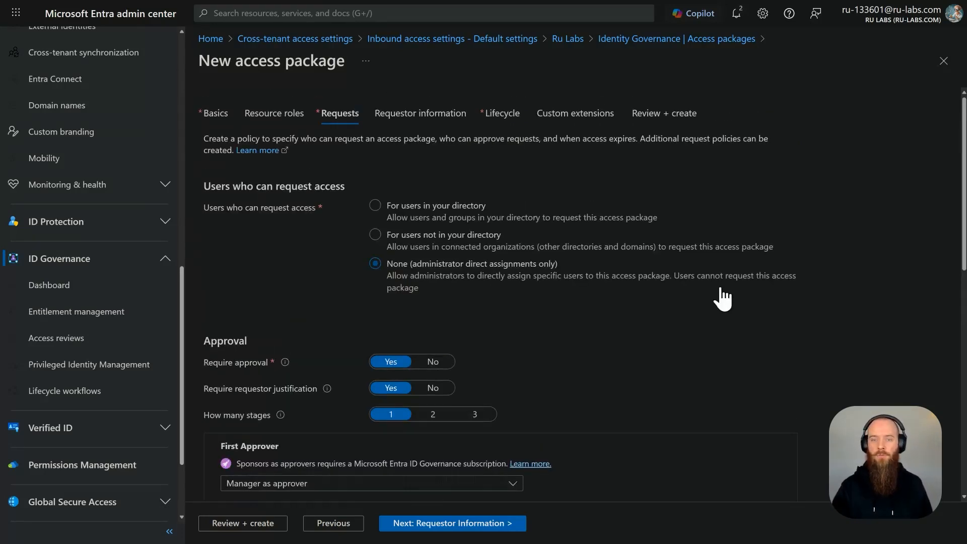
click(502, 113)
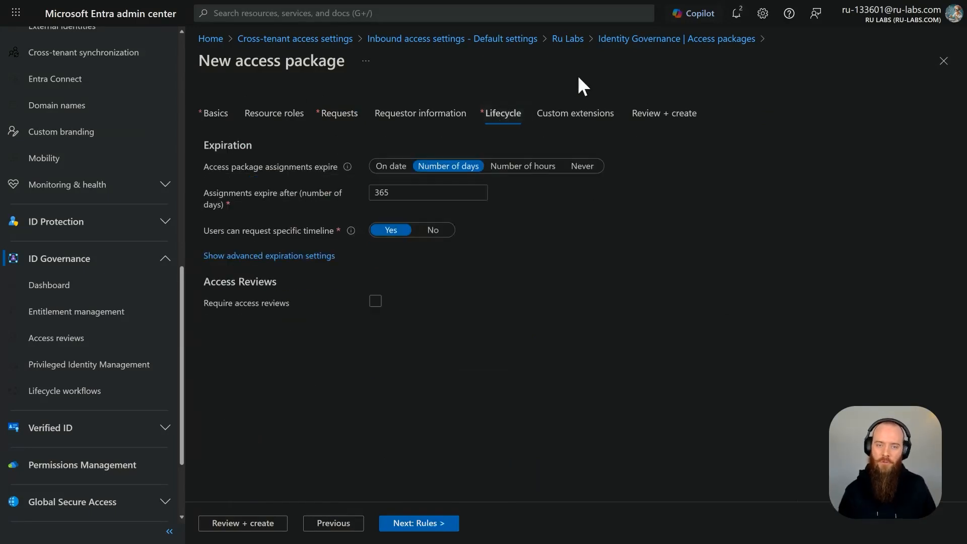